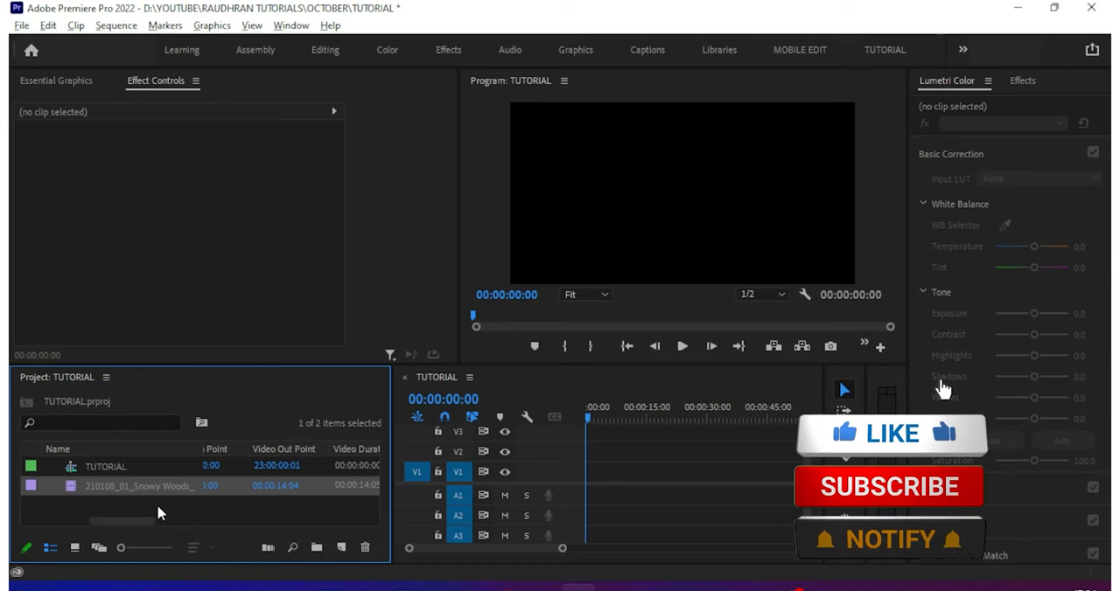
- Add the snowy woods clip to the TUTORIAL sequence, keeping its existing settings
drag(138, 487, 621, 472)
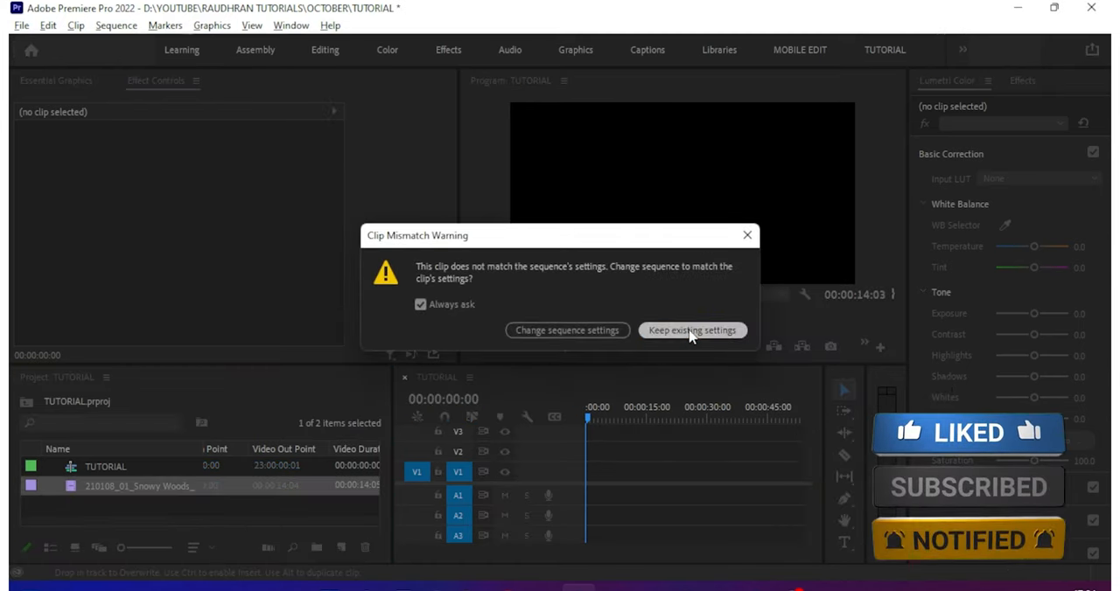
click(691, 328)
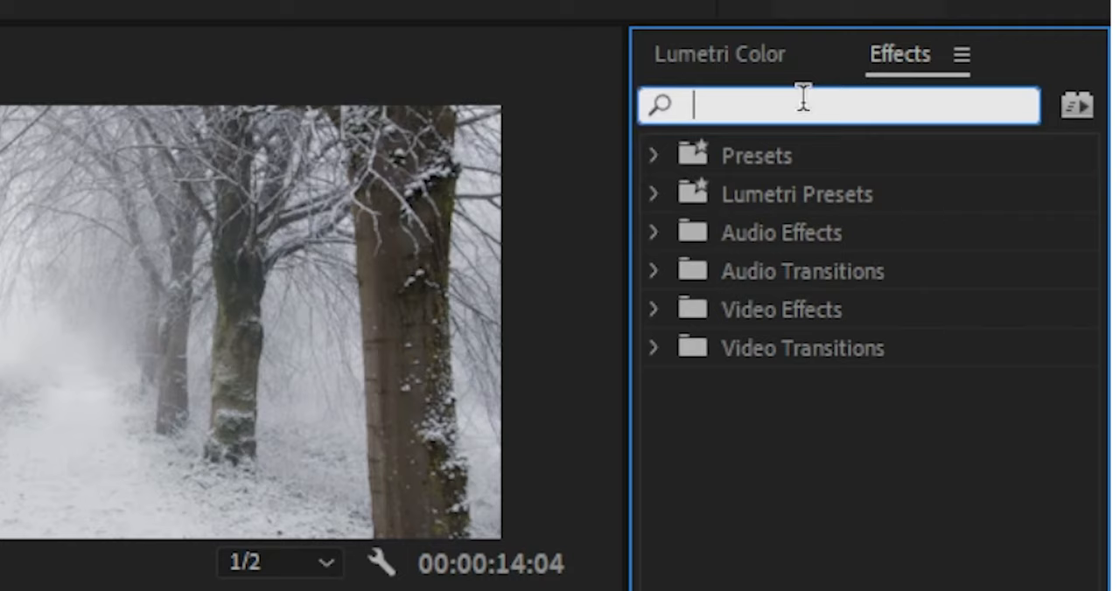
- Search the Effects panel for WARP to find the Warp Stabilizer effect
text(WARP)
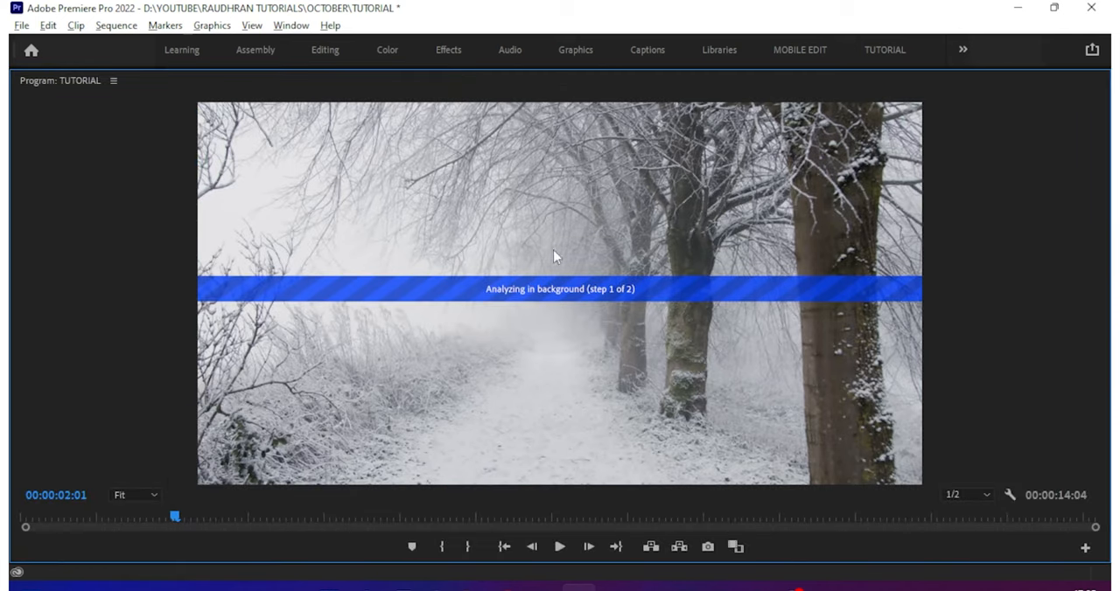
mouse_move(593, 370)
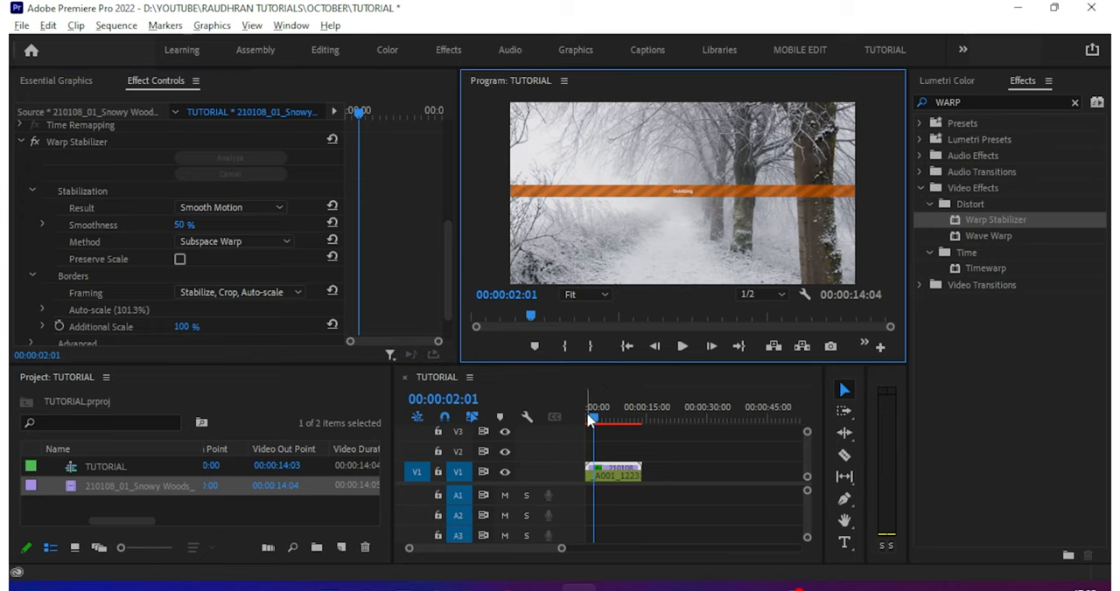
click(609, 420)
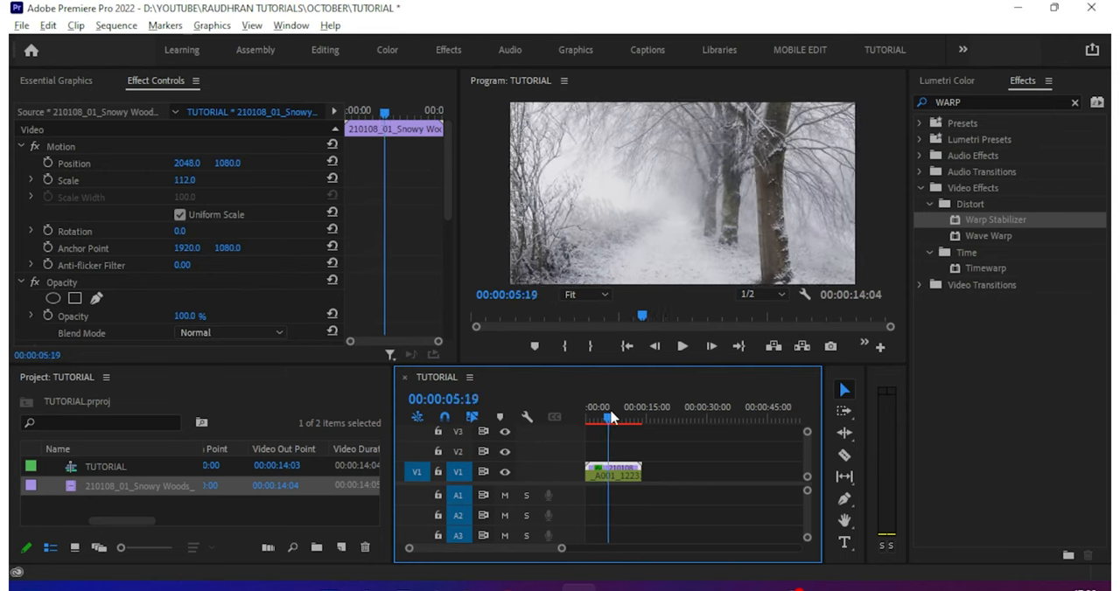
right_click(612, 473)
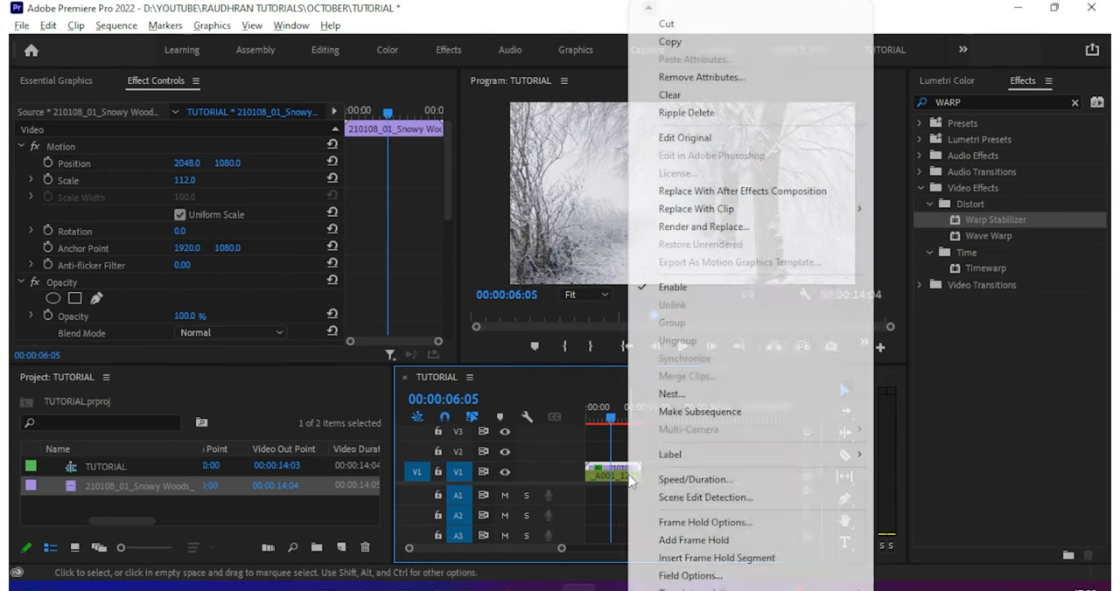
click(695, 479)
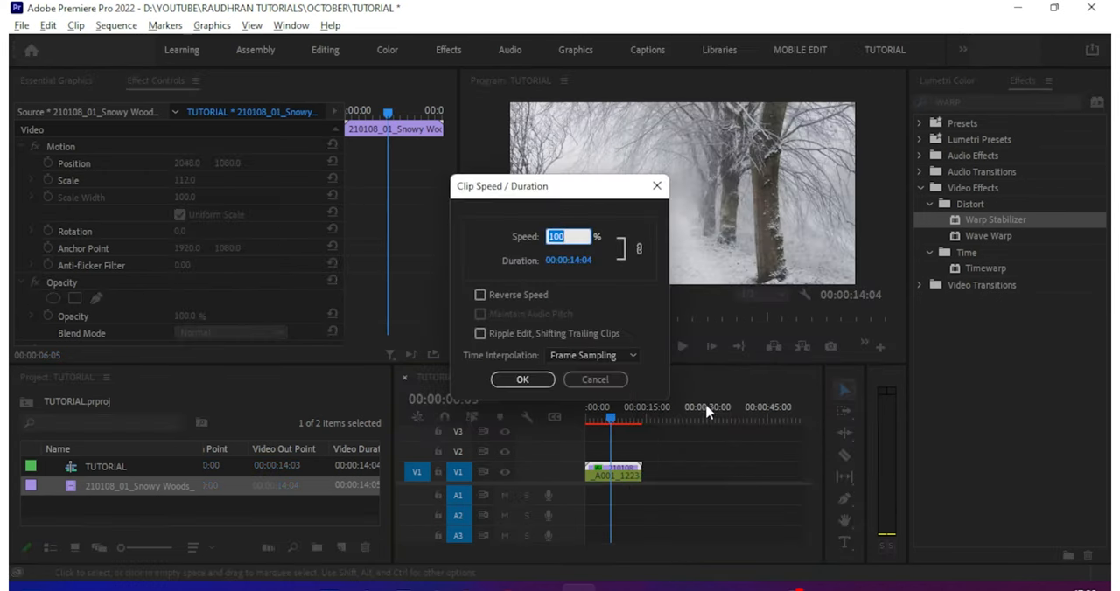
mouse_move(682, 378)
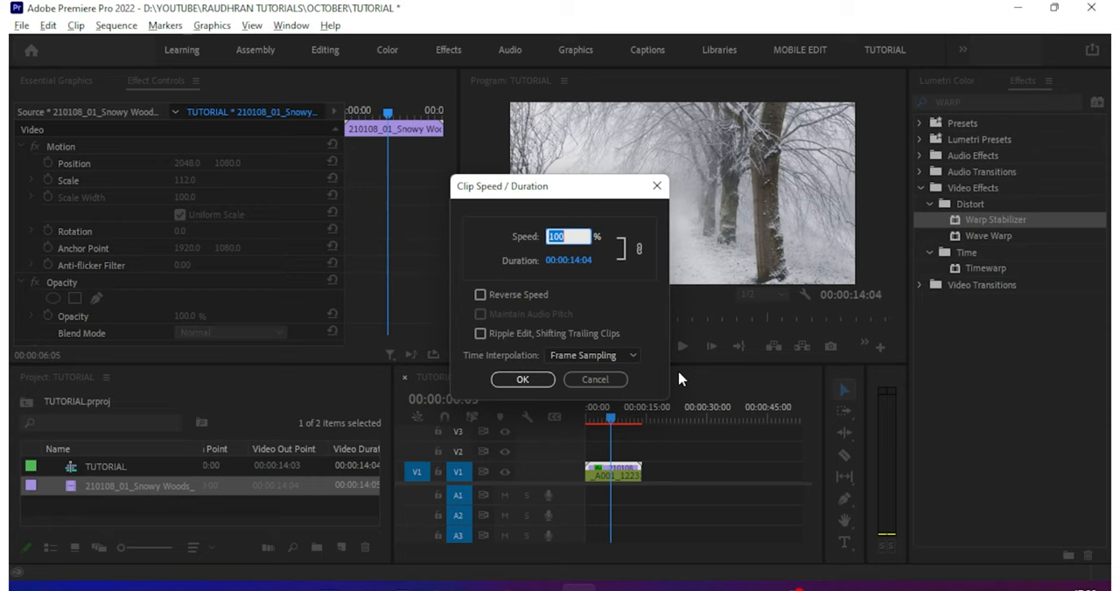
text(150)
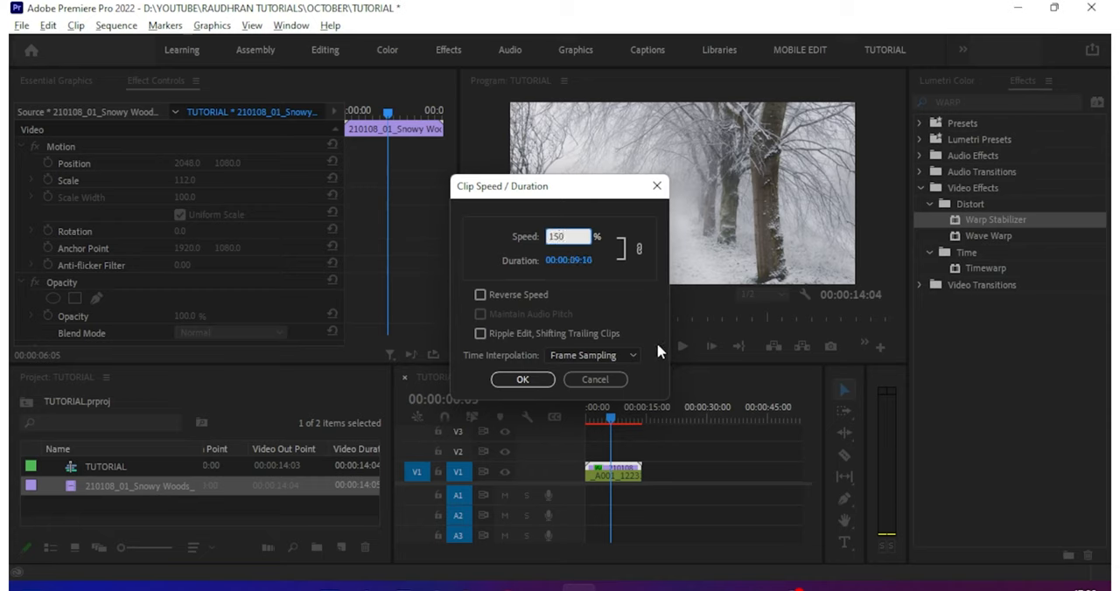
click(521, 378)
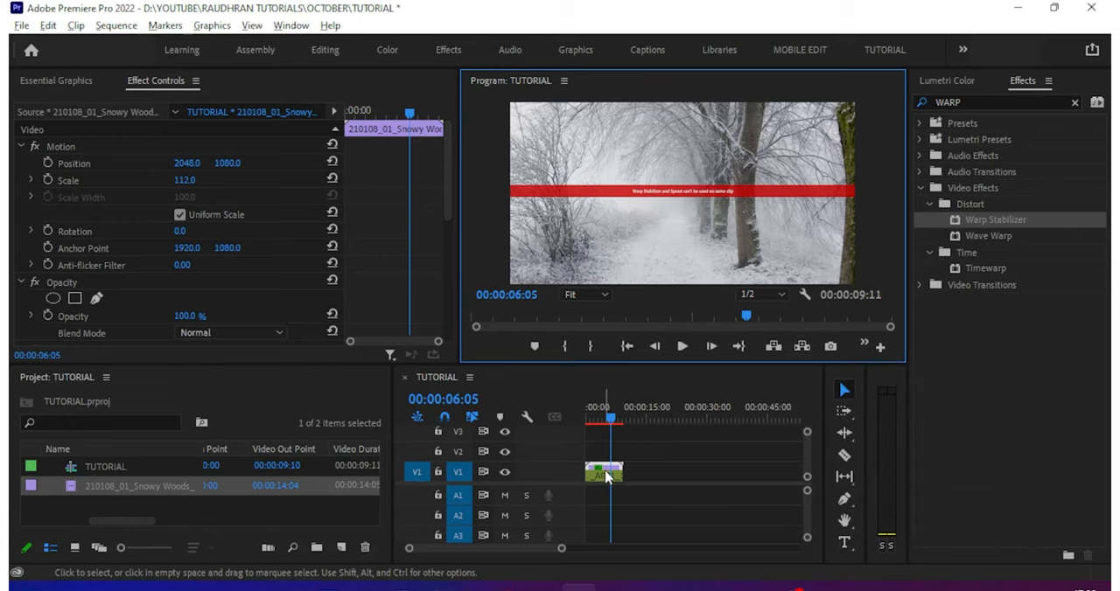
click(49, 24)
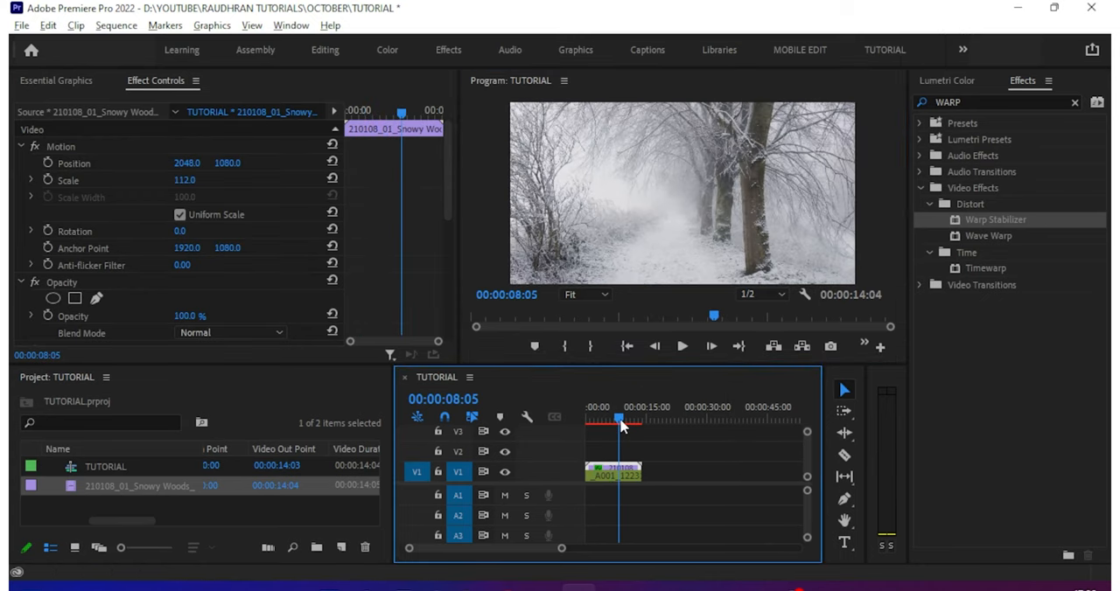
- Nest the stabilised clip as a new sequence named STABILIZED CLIP
right_click(612, 472)
text(STABILIZED)
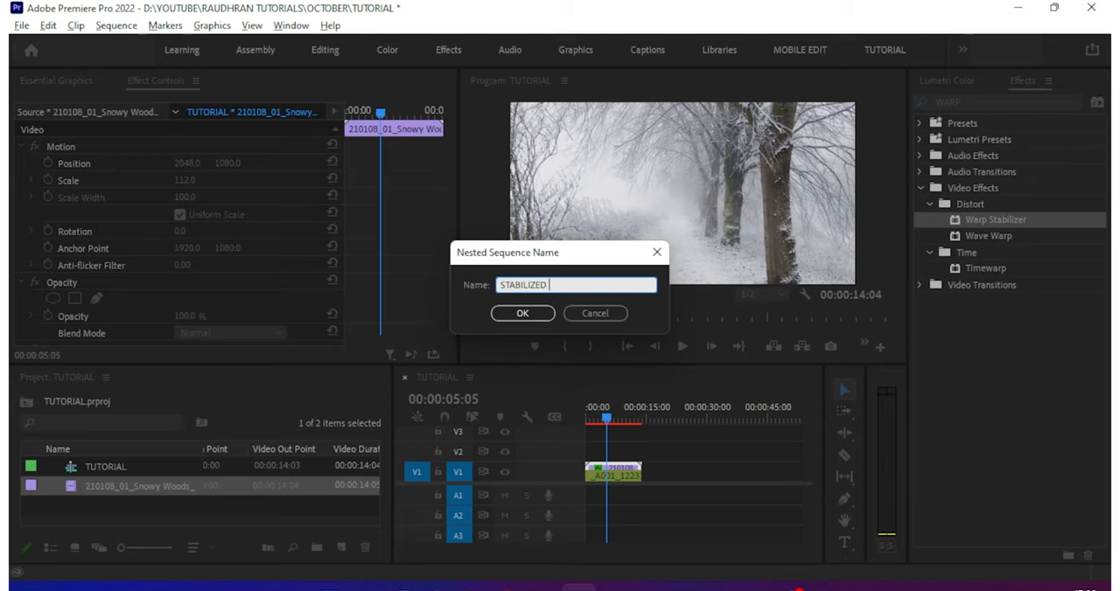
text(CLIP)
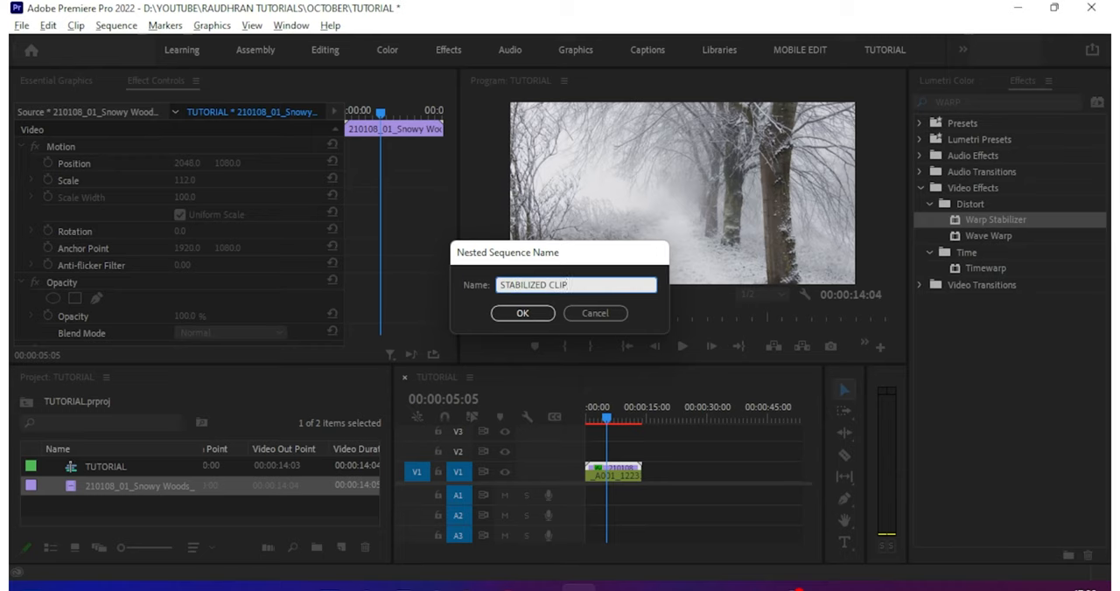
click(522, 313)
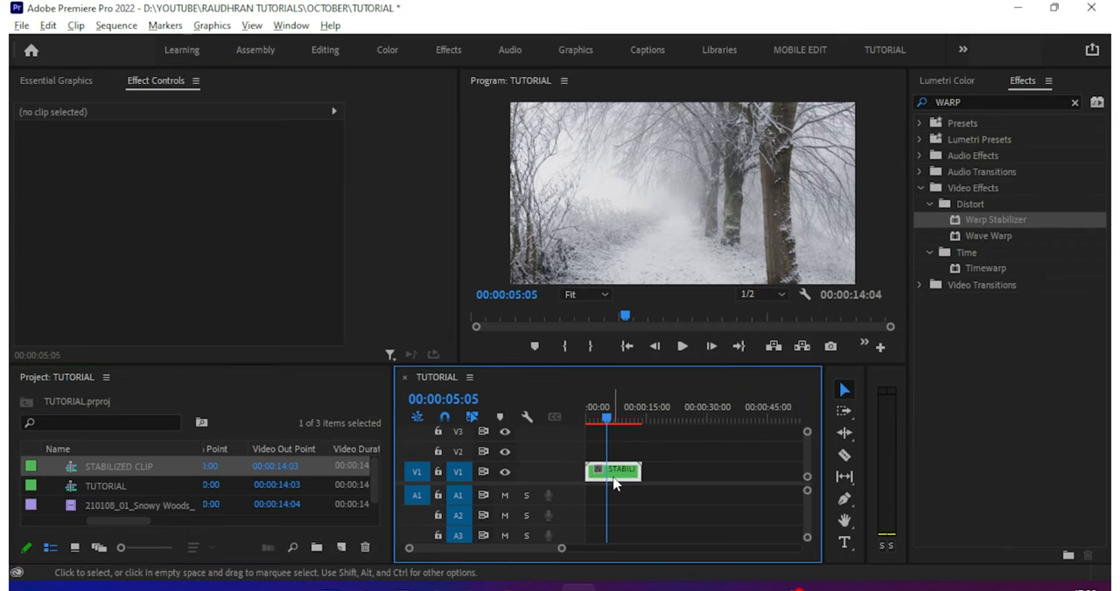
- Set the nest's Speed/Duration to 150%, shortening it to 9:11, and play it back
right_click(616, 470)
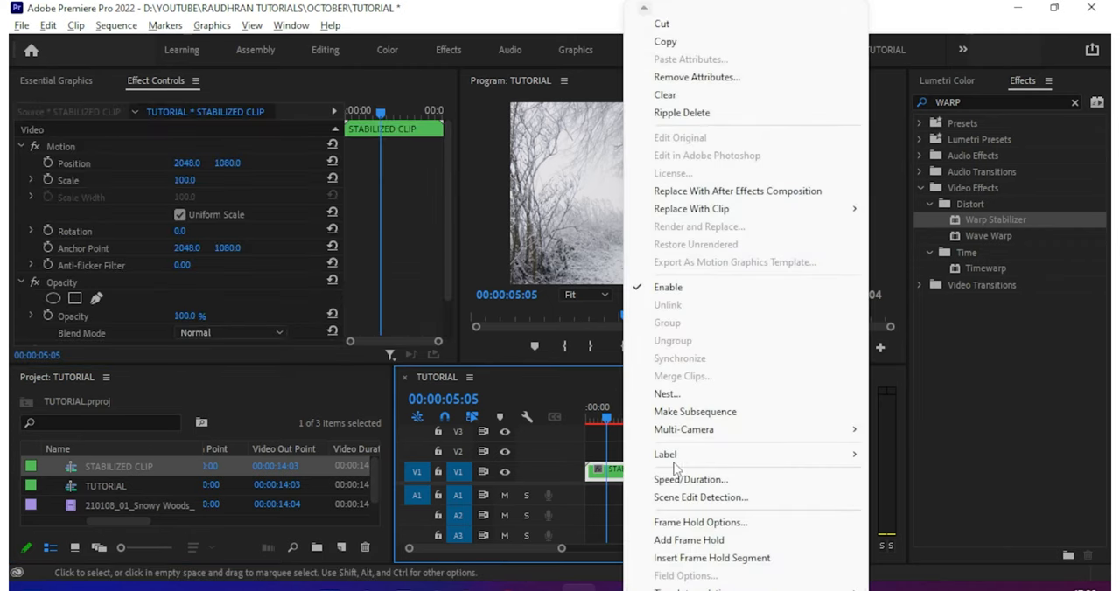
click(689, 480)
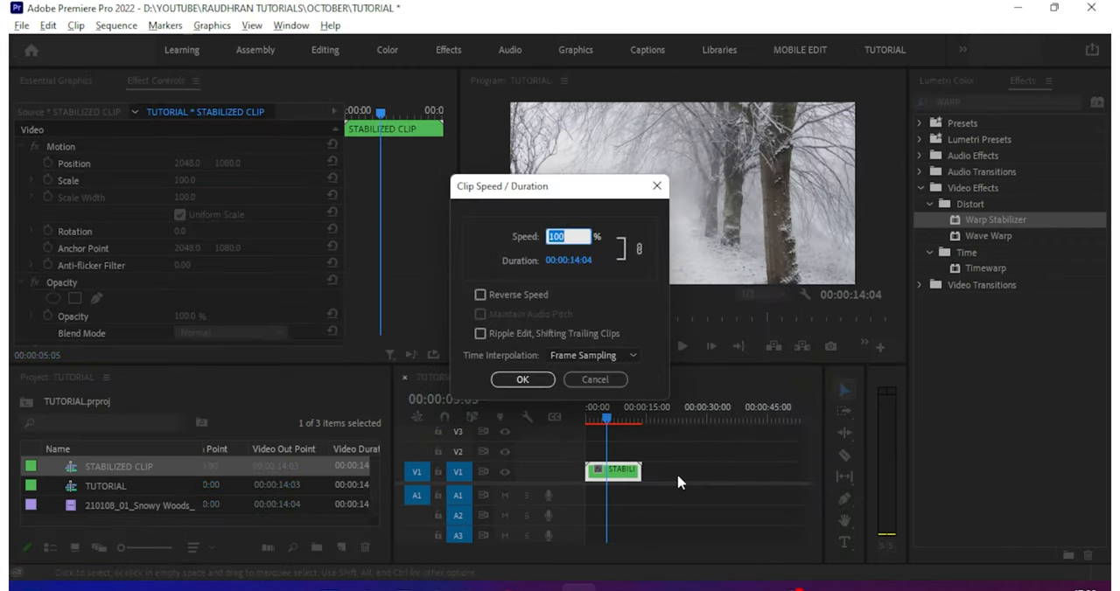
click(522, 378)
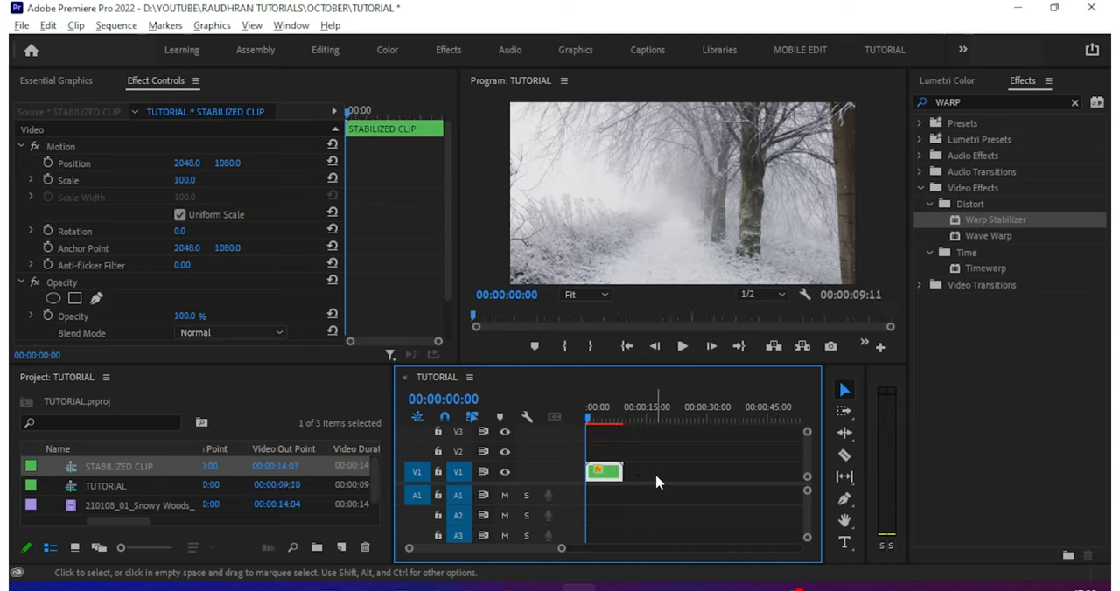
click(682, 346)
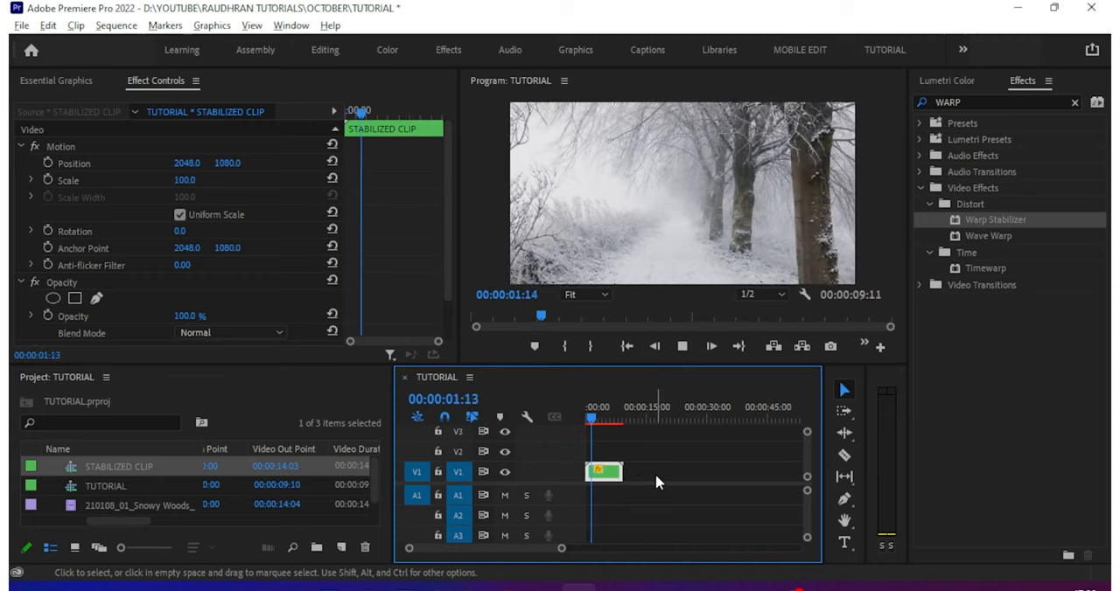